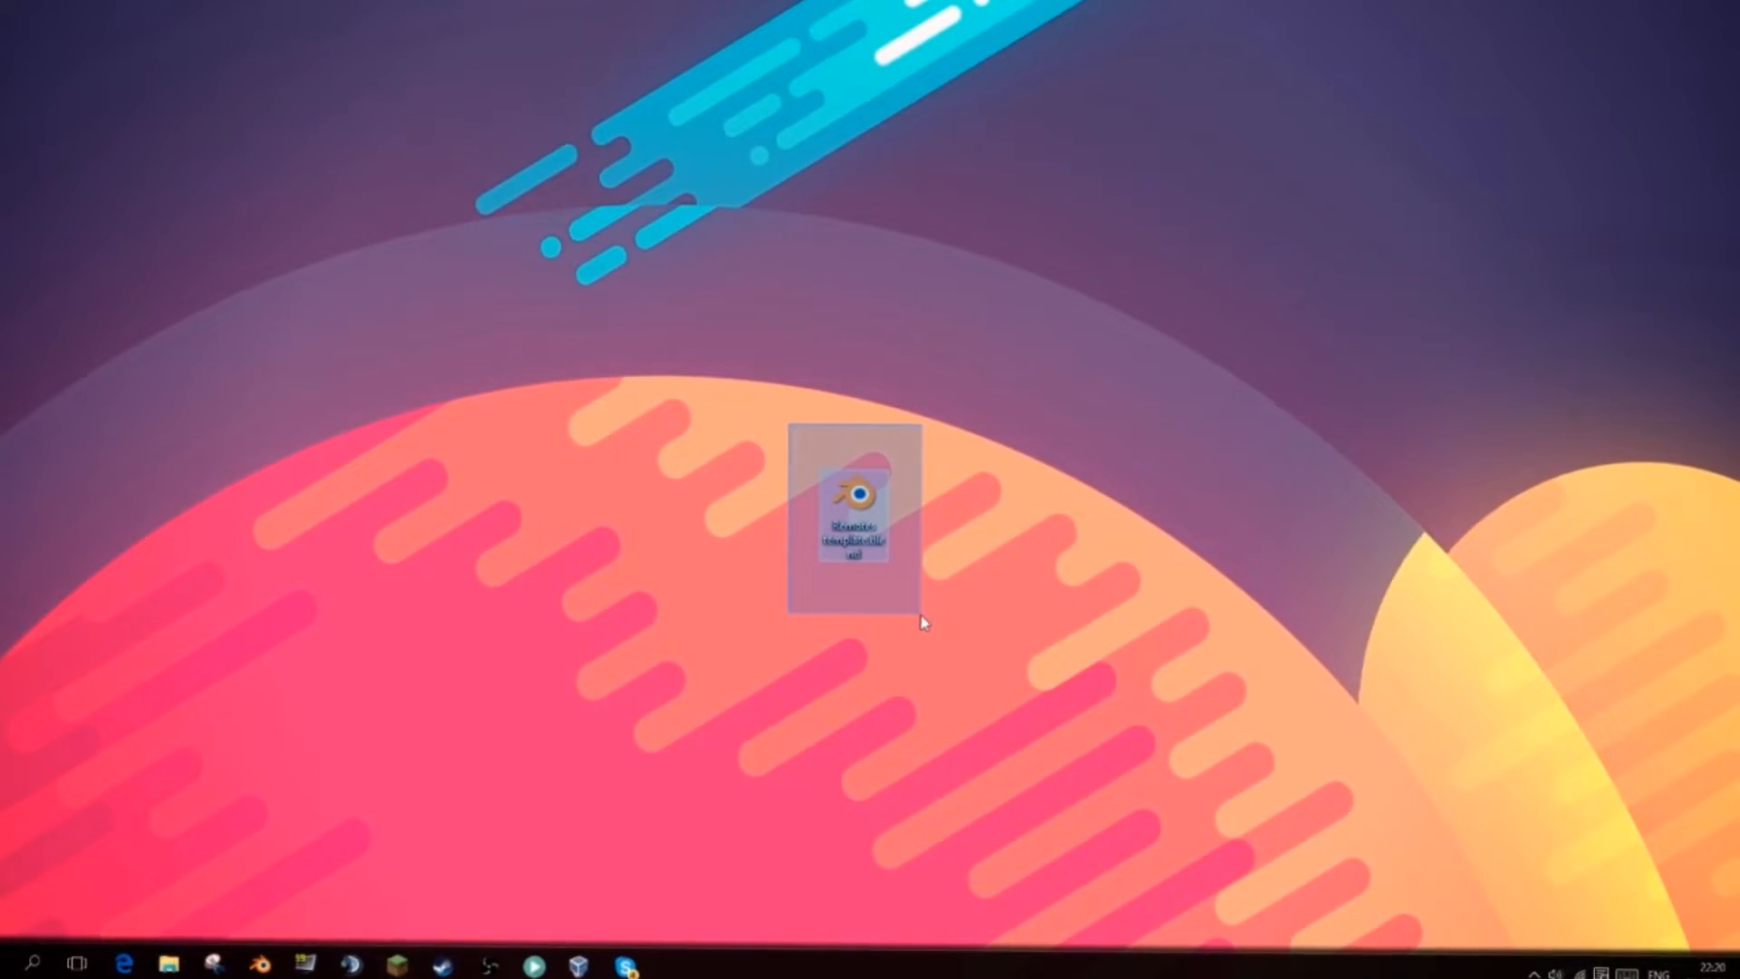
Launch the Blender intro template file from the desktop
double_click(854, 522)
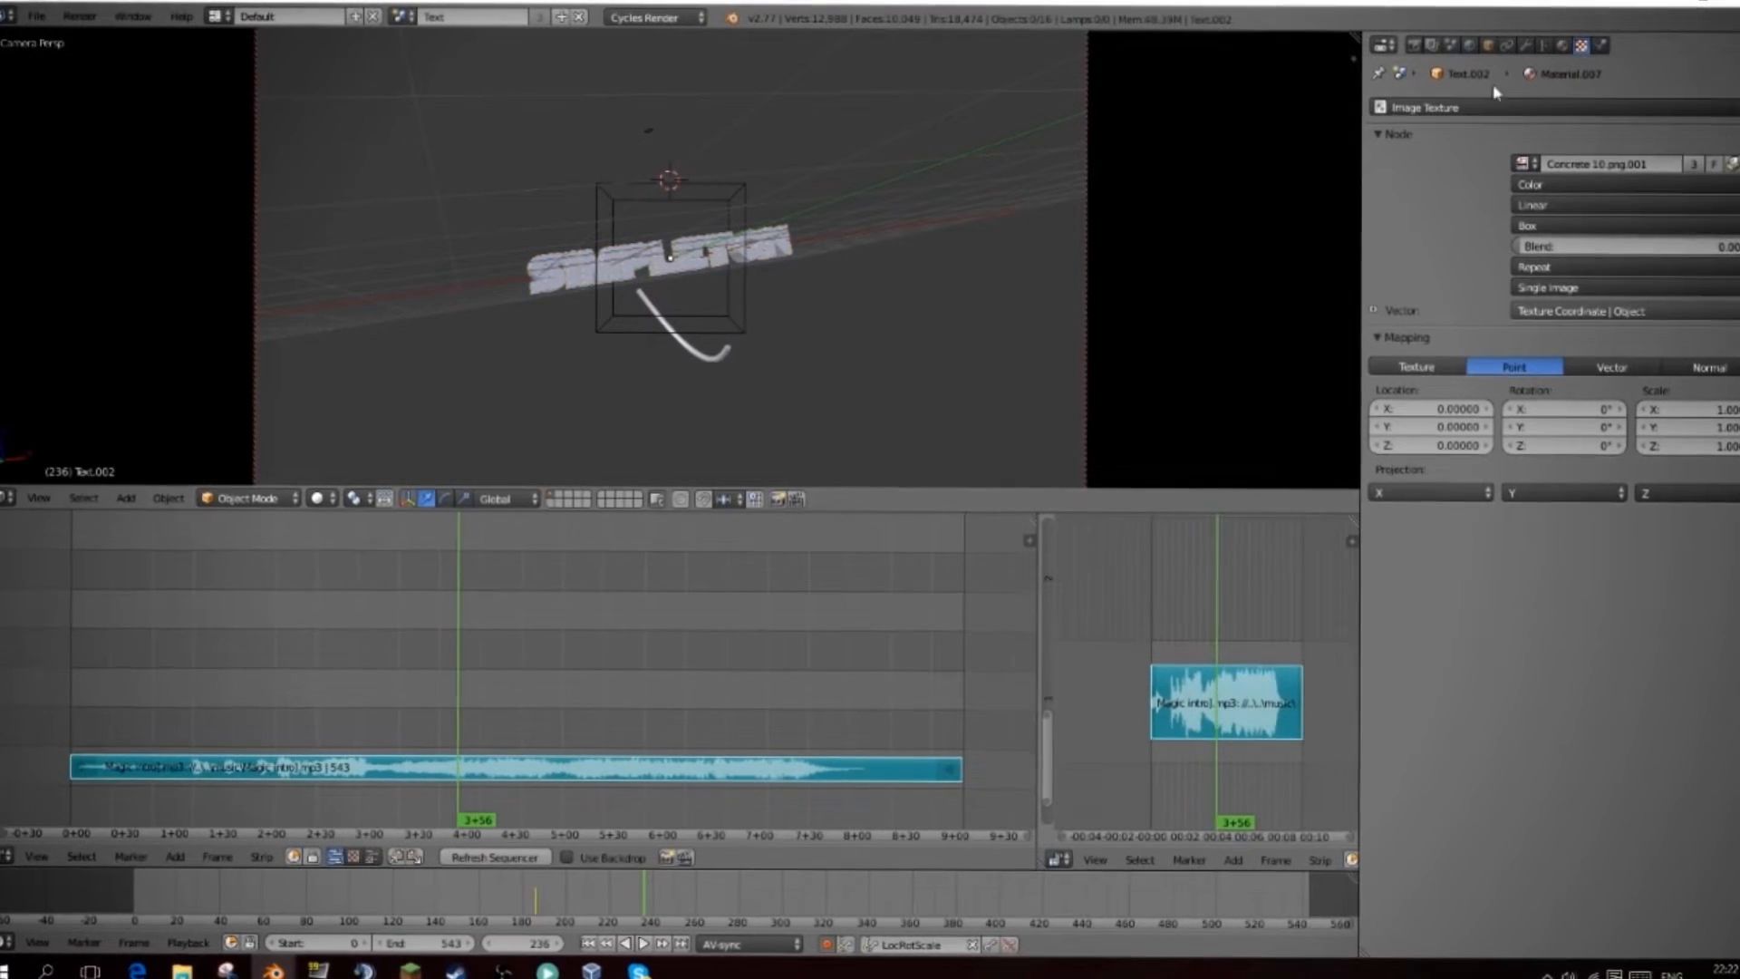
Review the text material, then show the Render settings down to the Output panel
click(1543, 48)
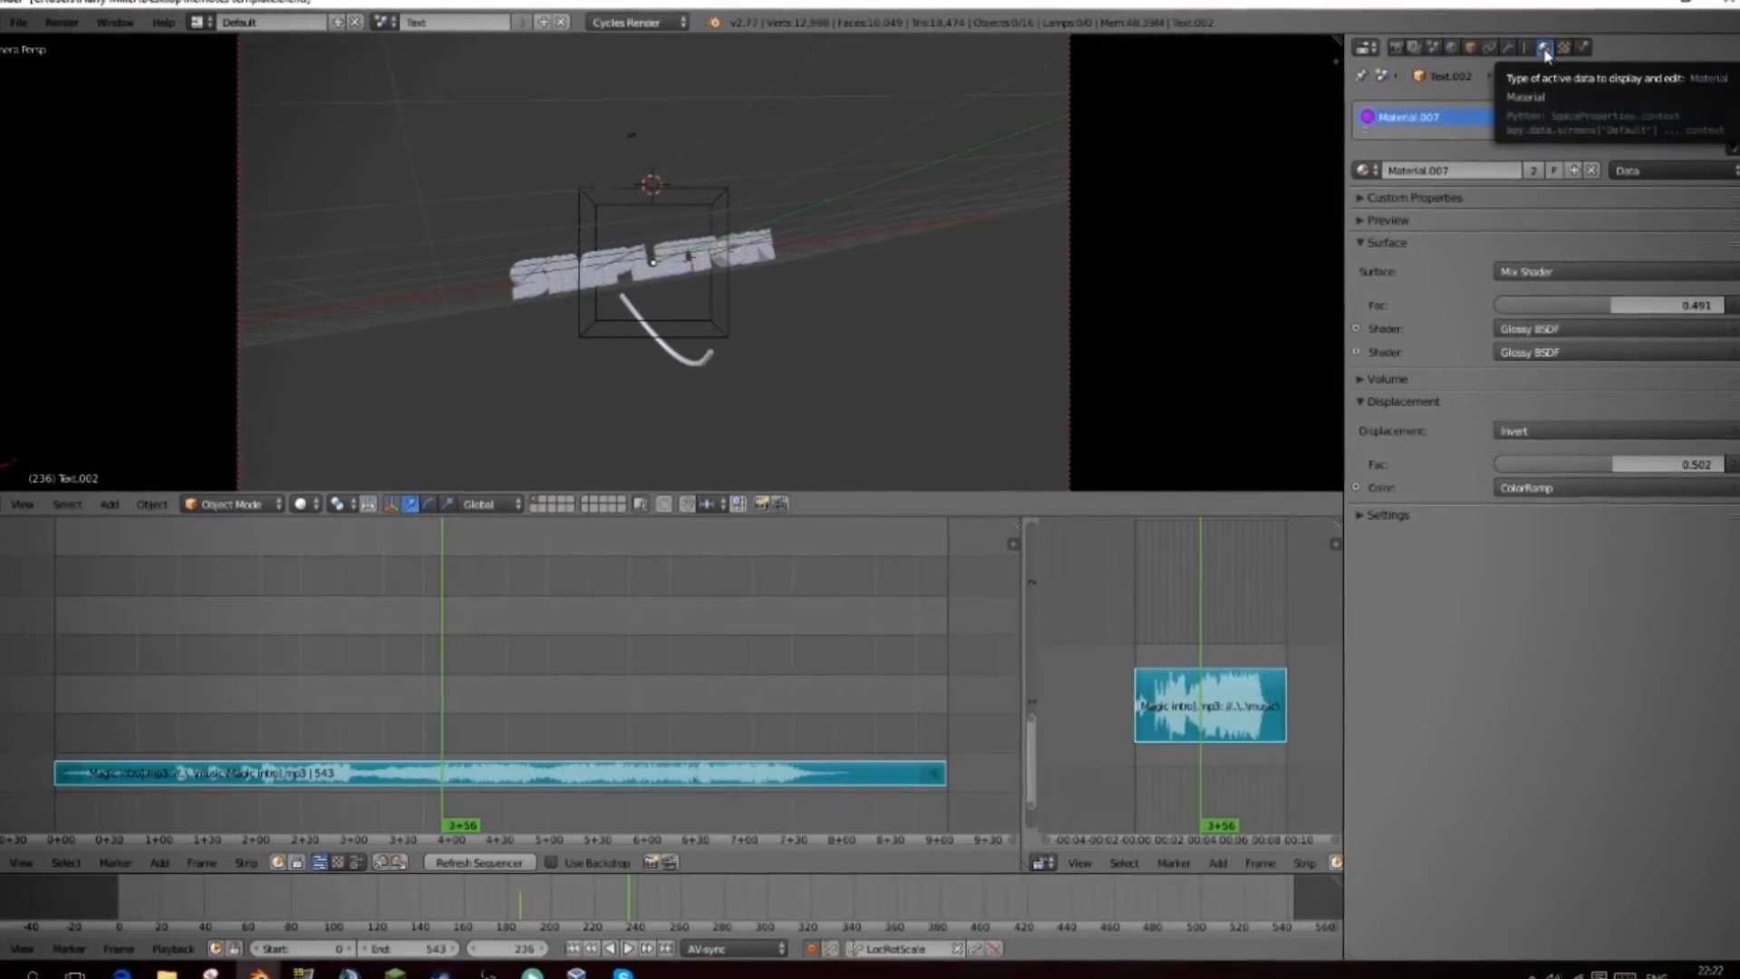
click(1381, 51)
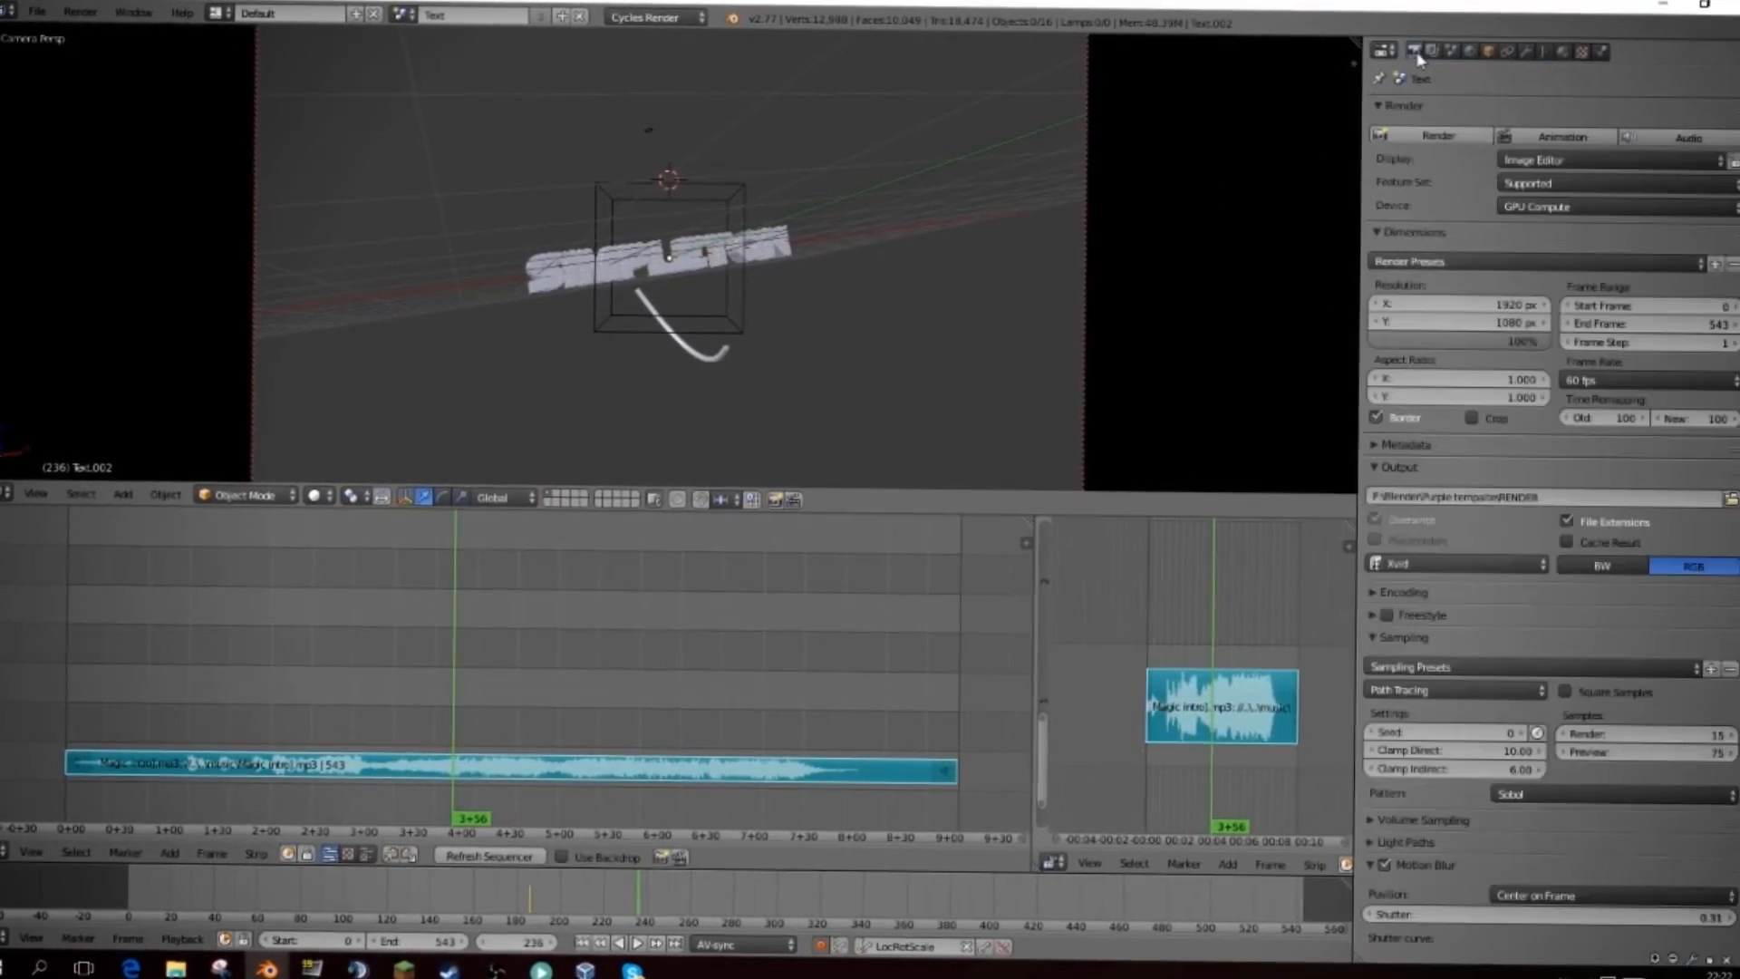
scroll(down, 3)
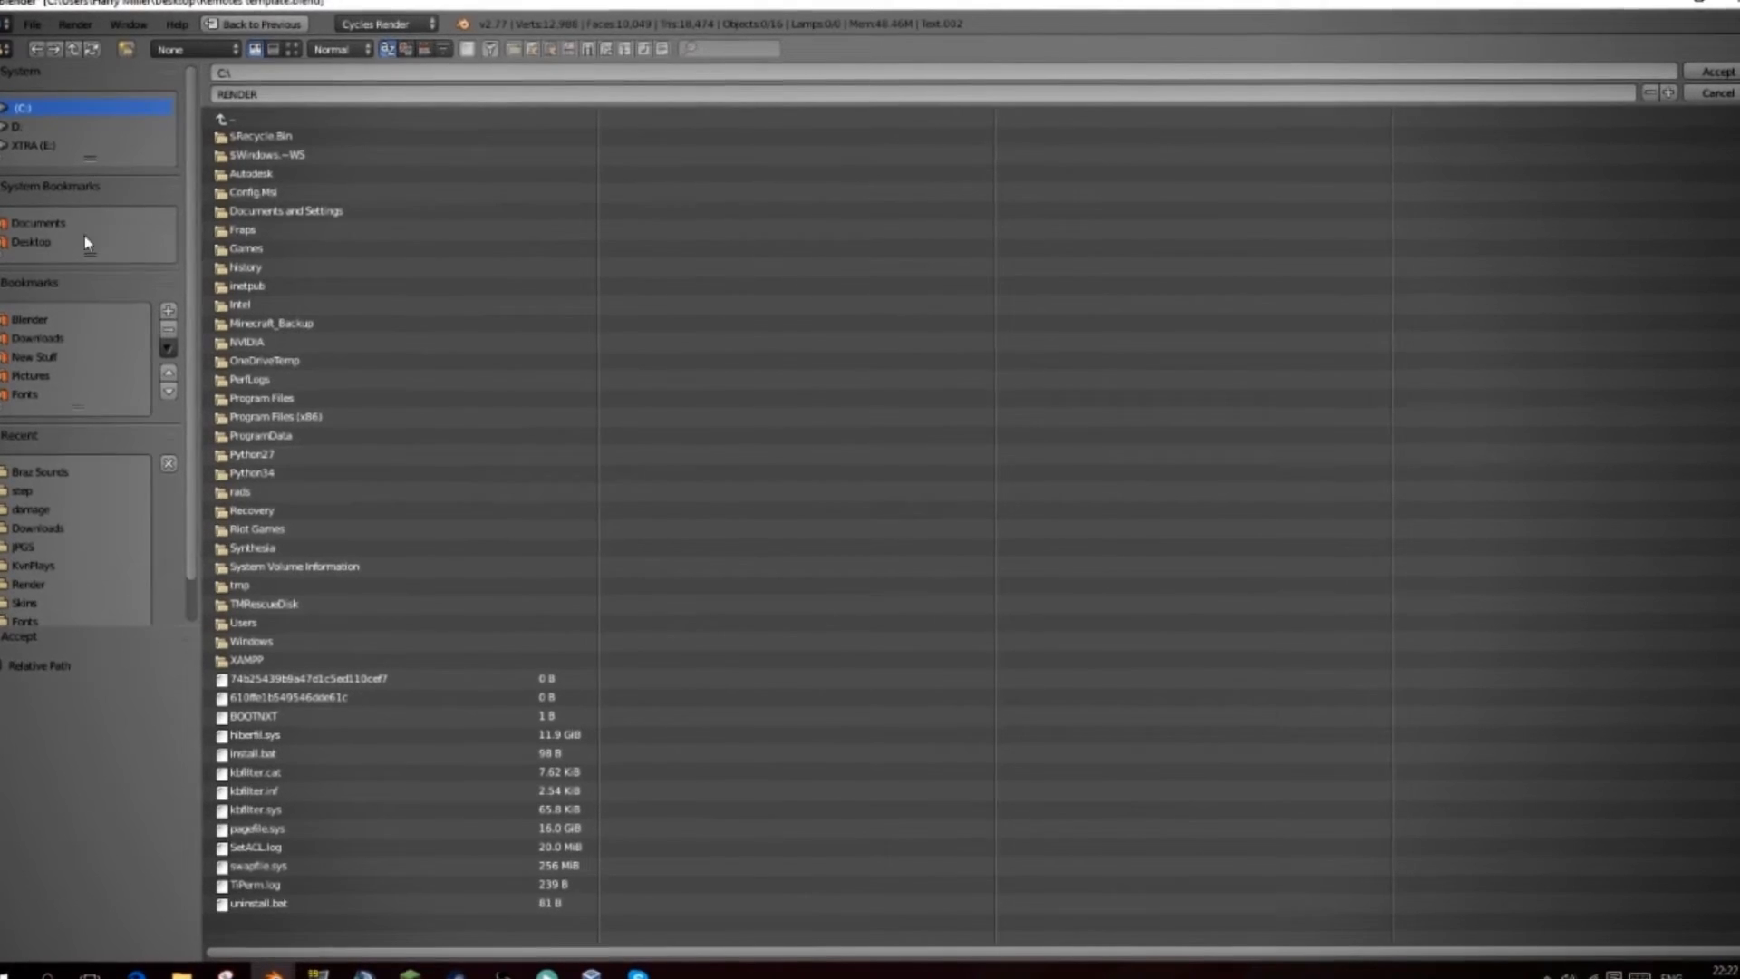
Point the output file browser into the empty RENDER folder in the Blender documents directory
click(30, 323)
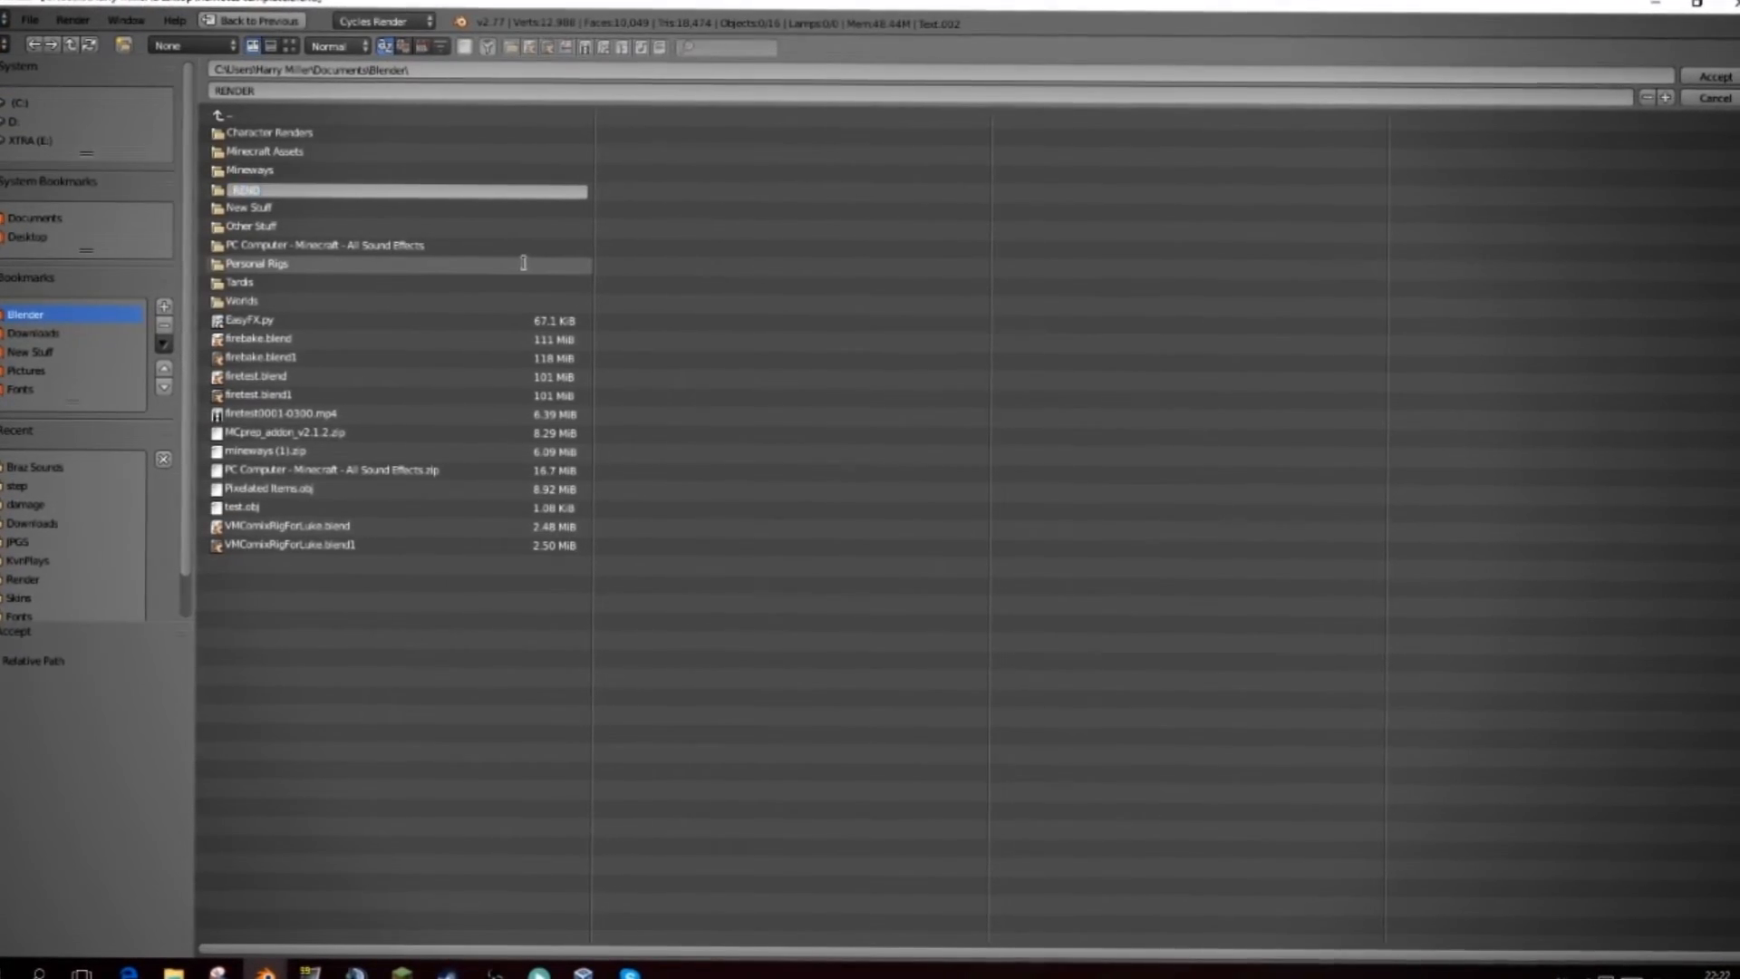
double_click(245, 191)
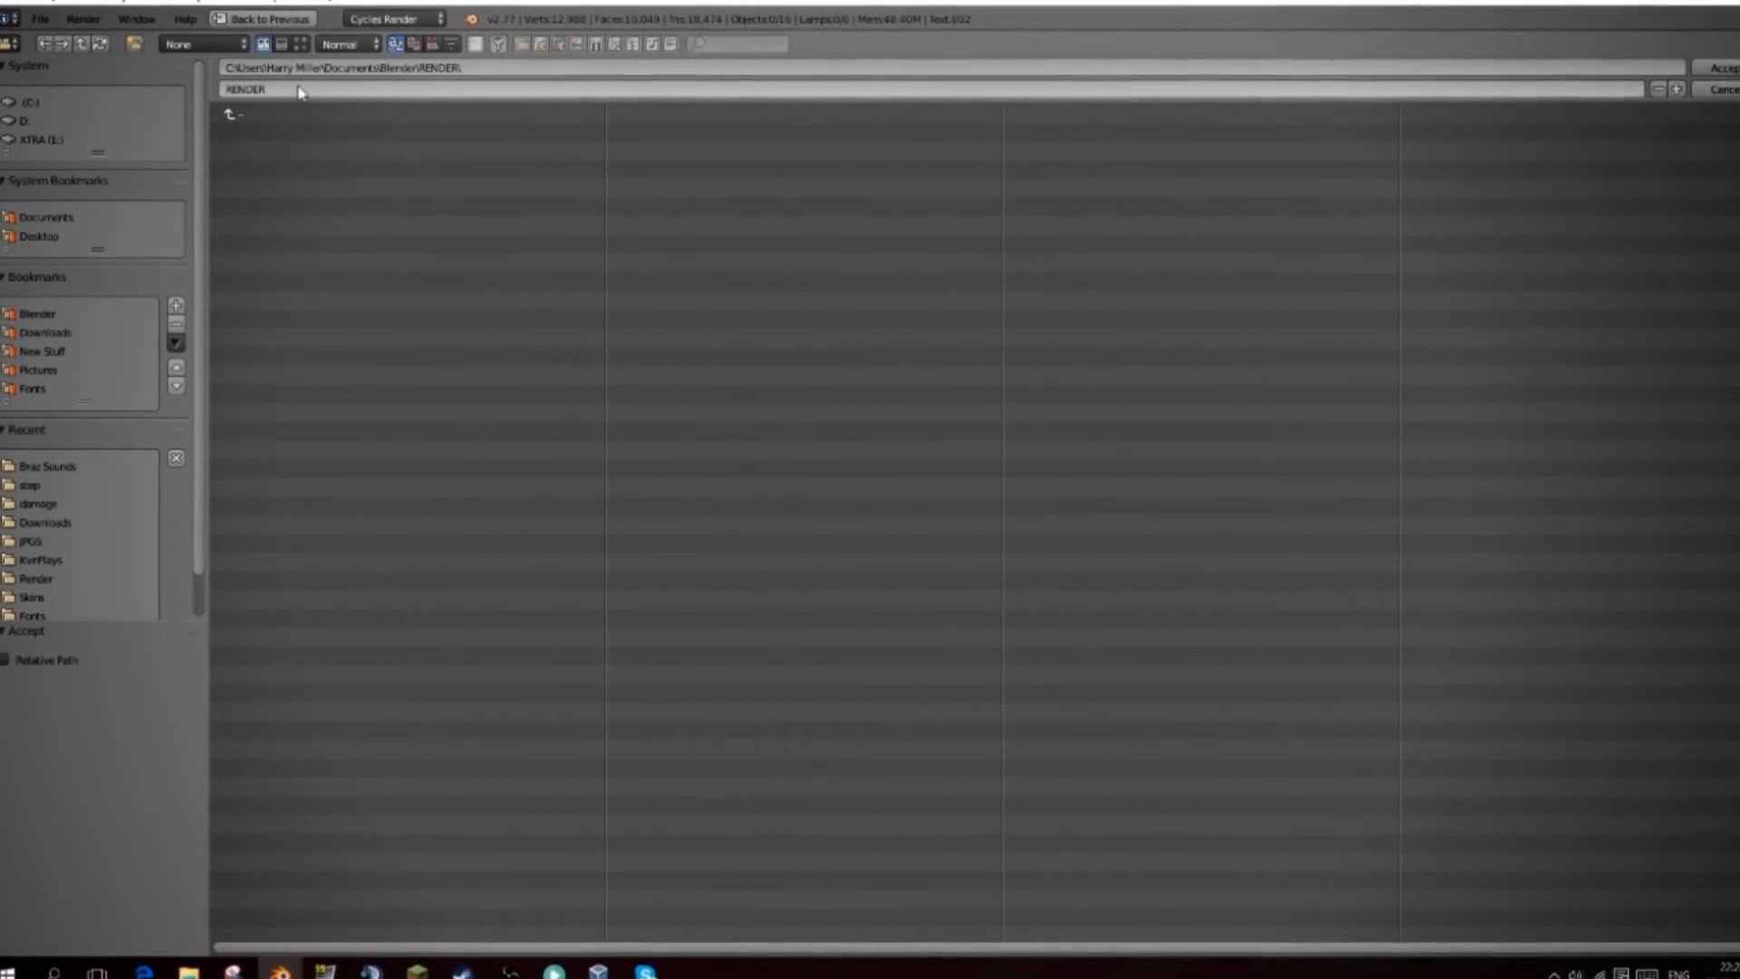